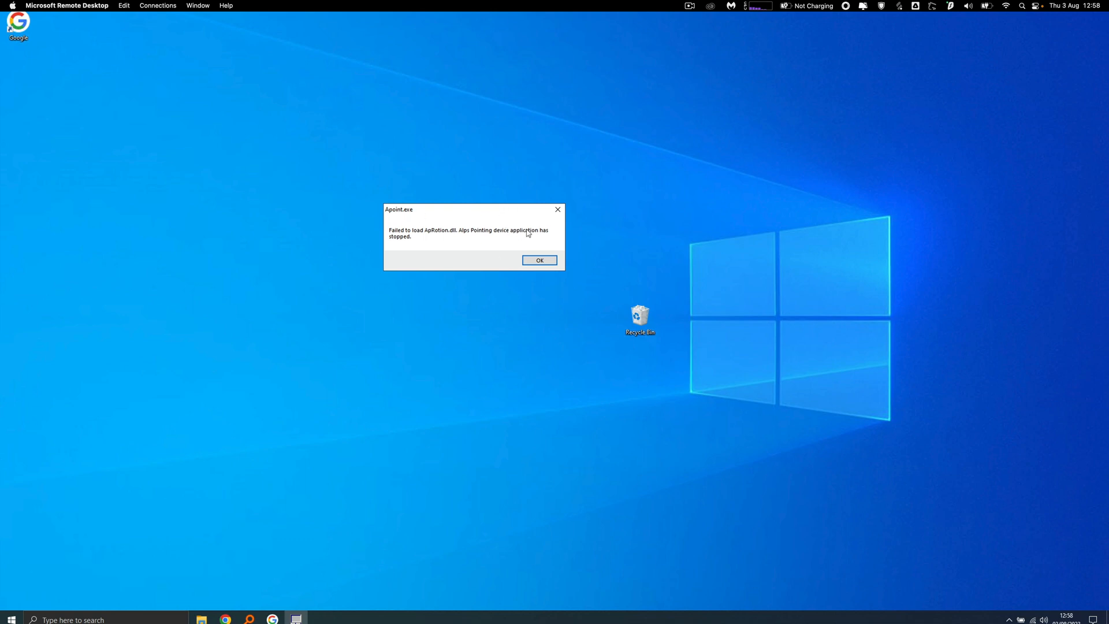
{"action": "mouse_move", "coordinate": [447, 479]}
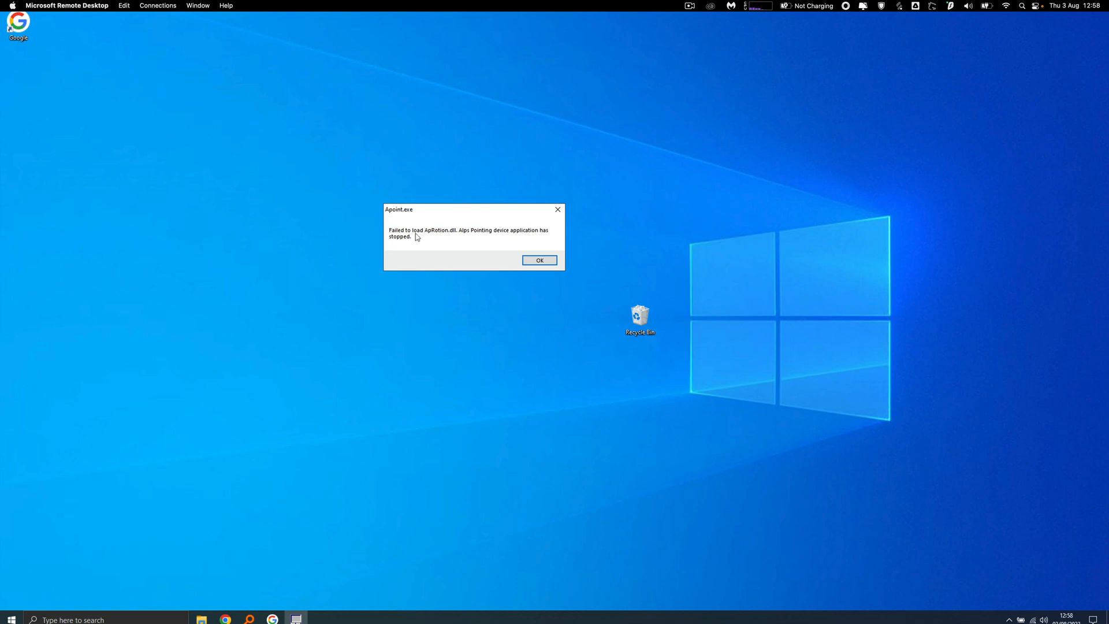
{"action": "mouse_move", "coordinate": [64, 478]}
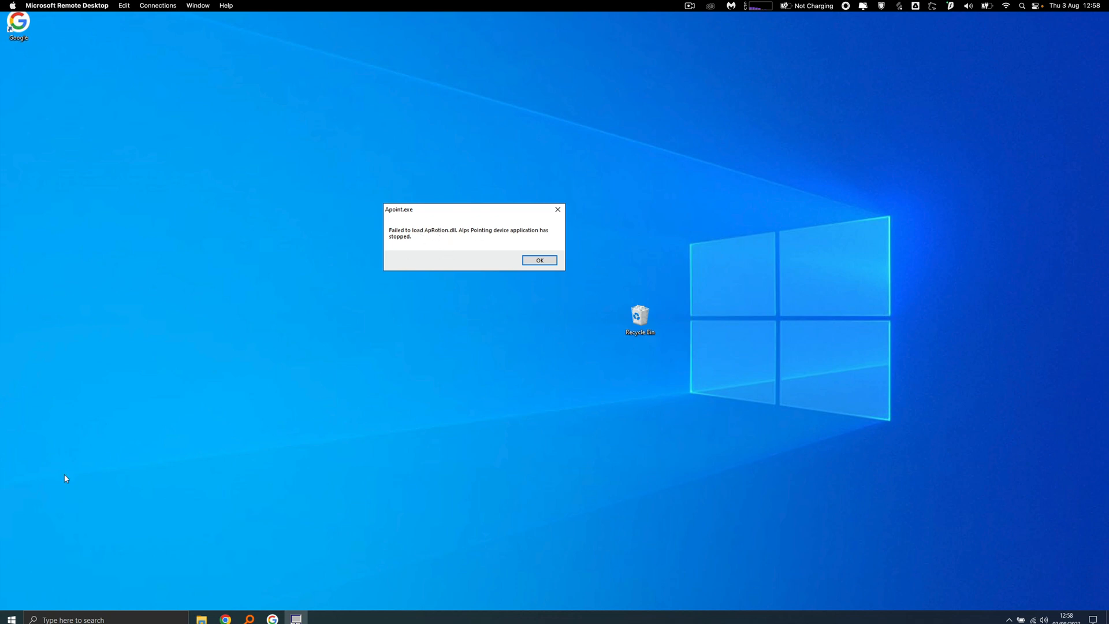
Step: Search 're' from the taskbar to launch Registry Editor
{"action": "type", "text": "re"}
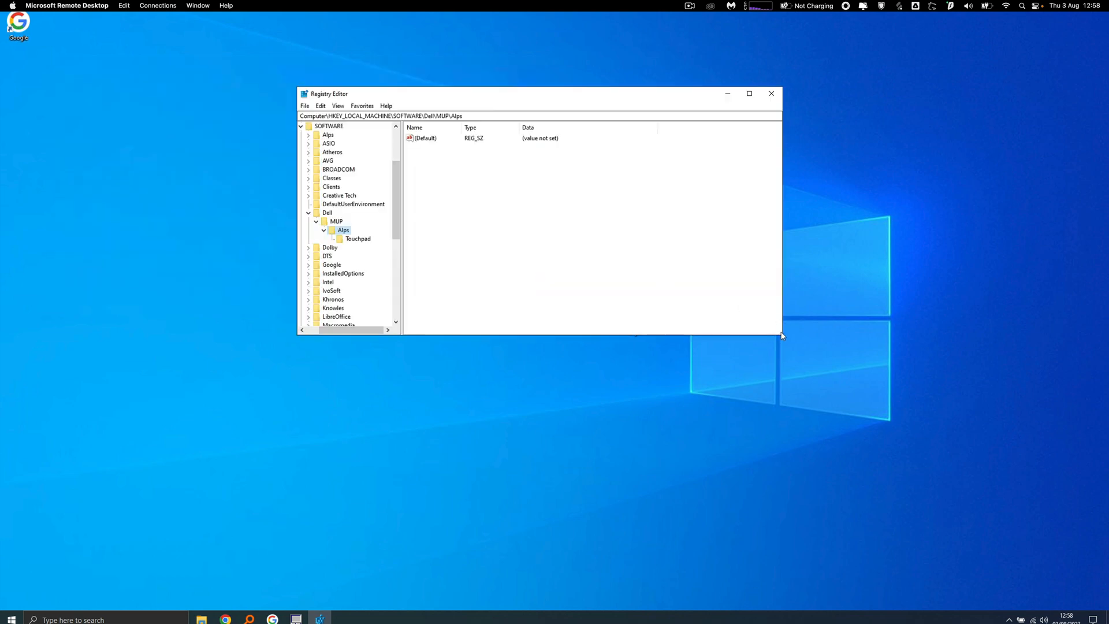
{"action": "mouse_move", "coordinate": [769, 317]}
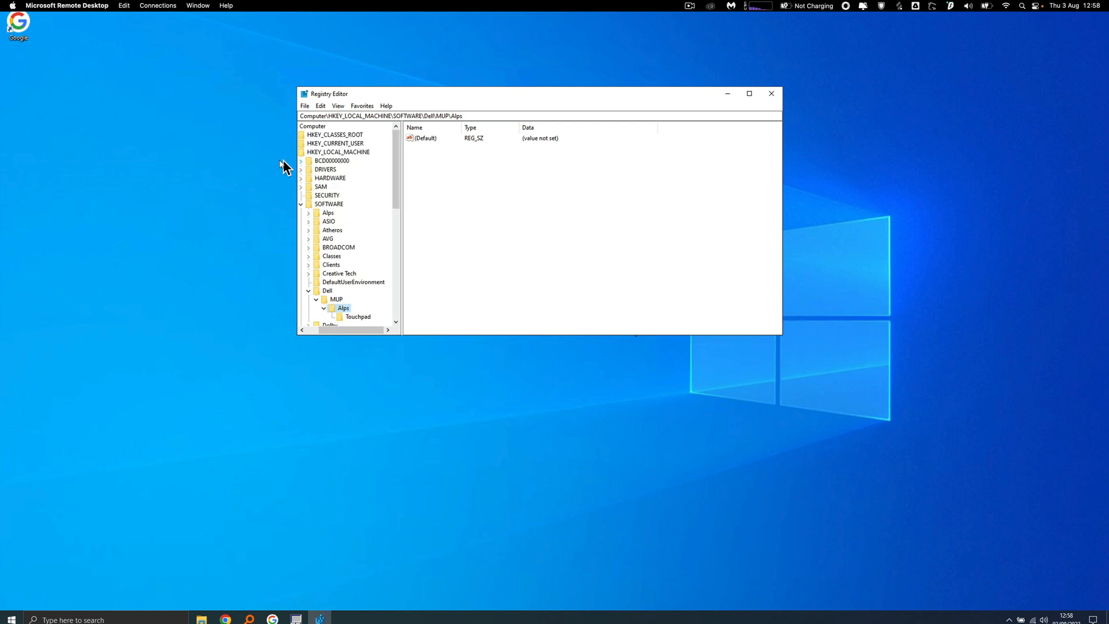
{"action": "mouse_move", "coordinate": [355, 201]}
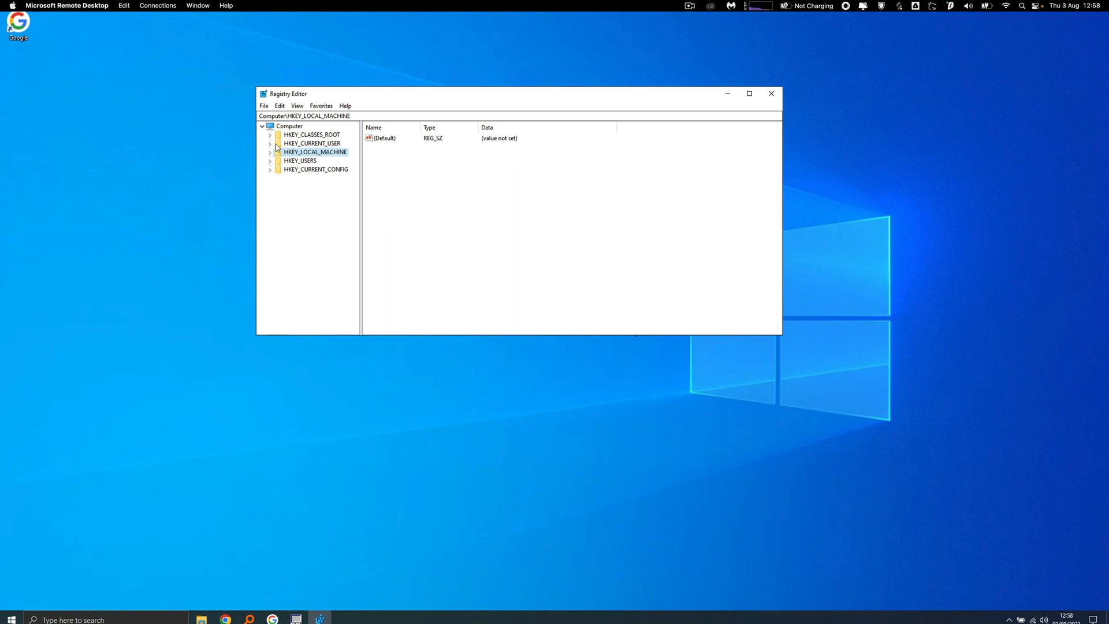
{"action": "mouse_move", "coordinate": [270, 157]}
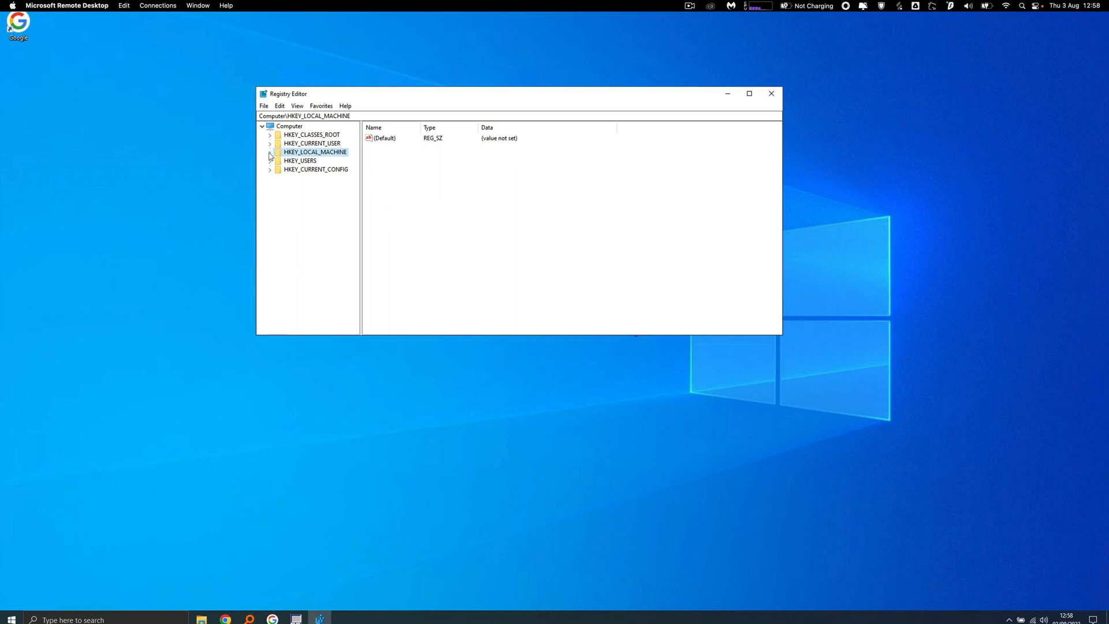
Step: Navigate HKEY_LOCAL_MACHINE to SOFTWARE\Dell\MUP\Alps and view its Touchpad subkey
{"action": "left_click", "coordinate": [270, 151]}
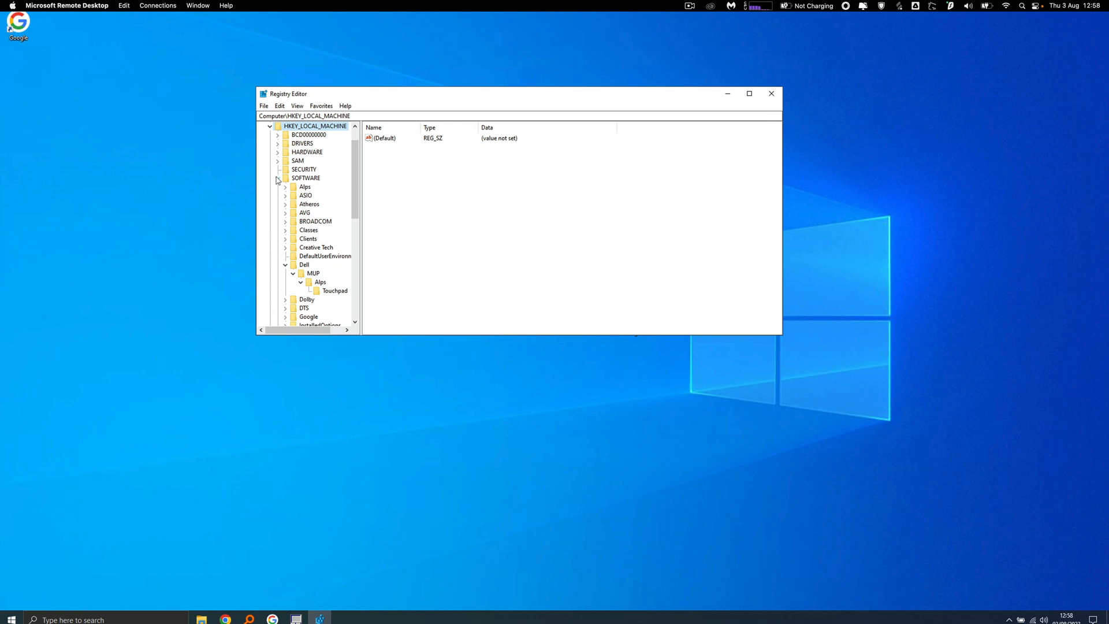
{"action": "left_click", "coordinate": [306, 178]}
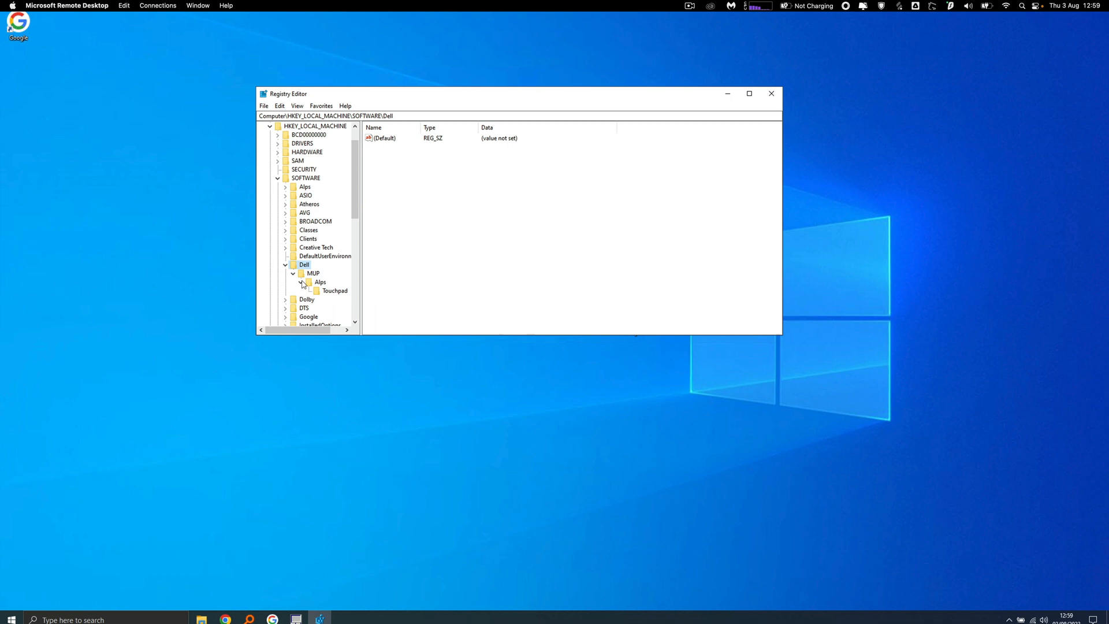
{"action": "left_click", "coordinate": [321, 281]}
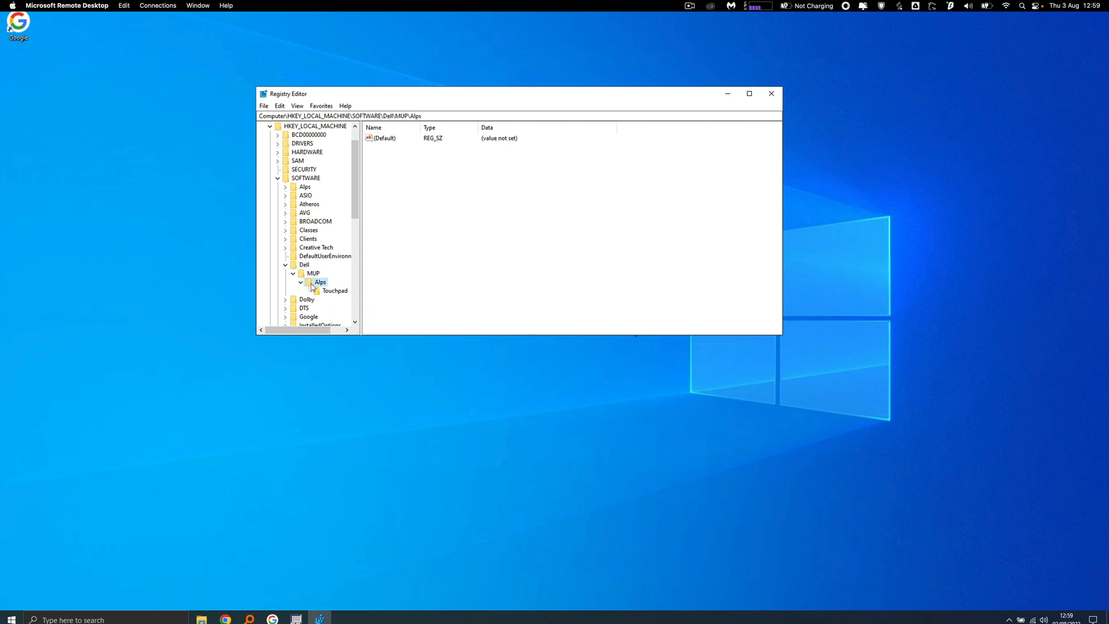
{"action": "left_click", "coordinate": [335, 291]}
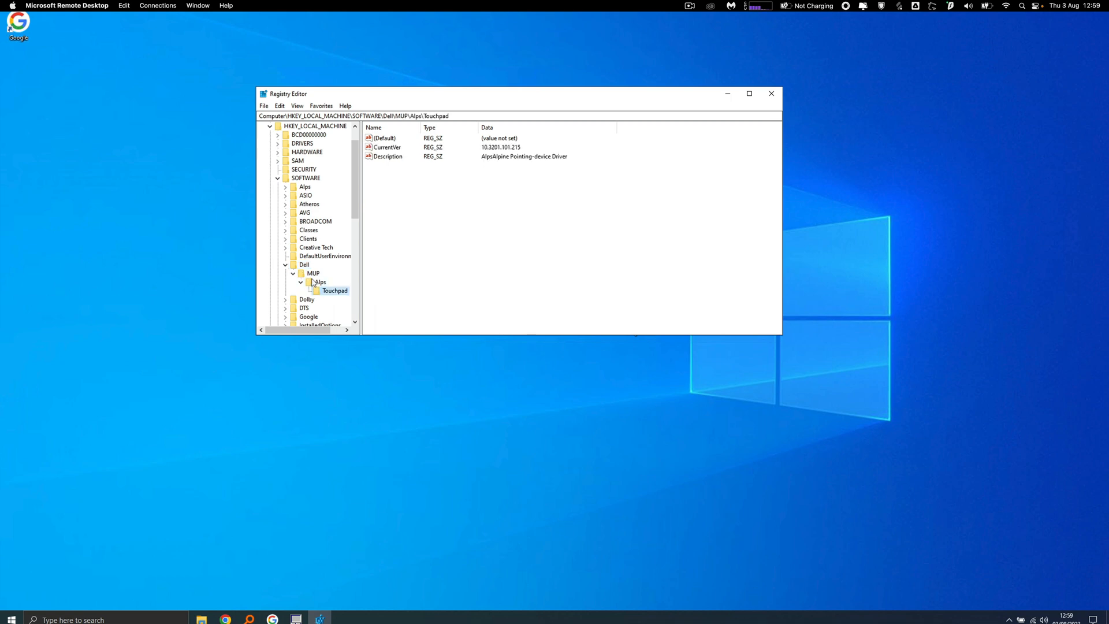
Step: Delete the Alps key and its subkeys, confirm, and exit Registry Editor
{"action": "right_click", "coordinate": [319, 281]}
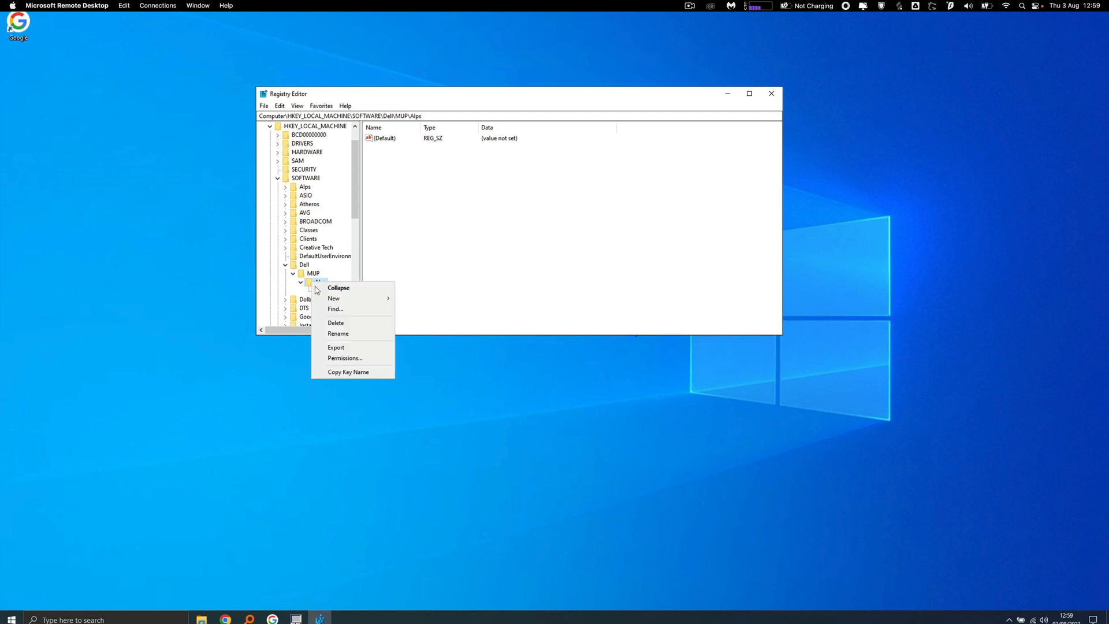
{"action": "left_click", "coordinate": [335, 322]}
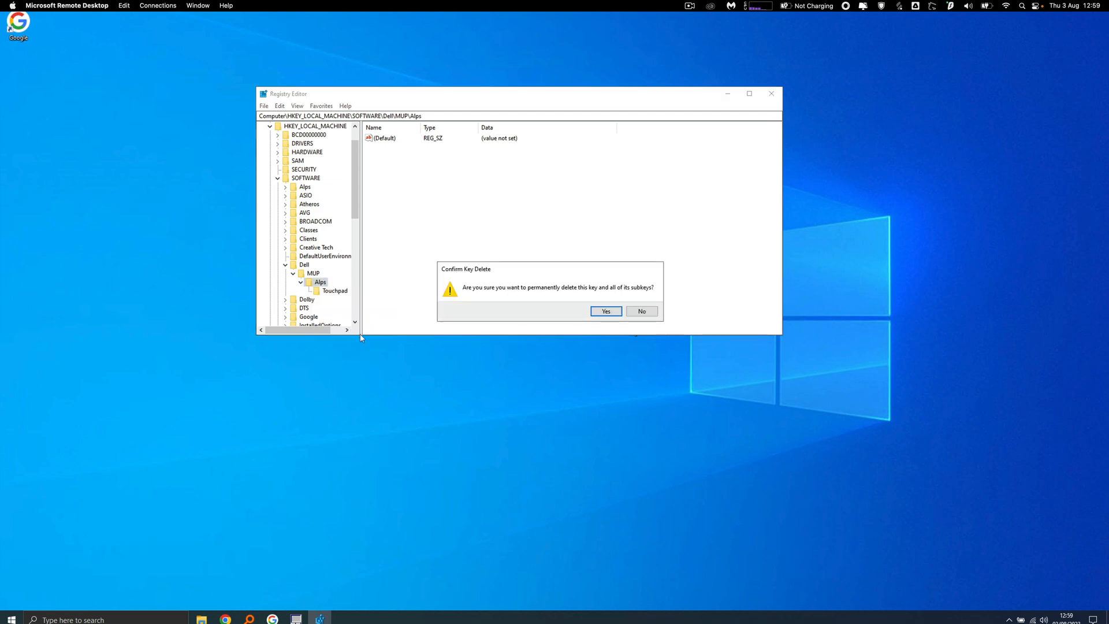
{"action": "left_click", "coordinate": [605, 311]}
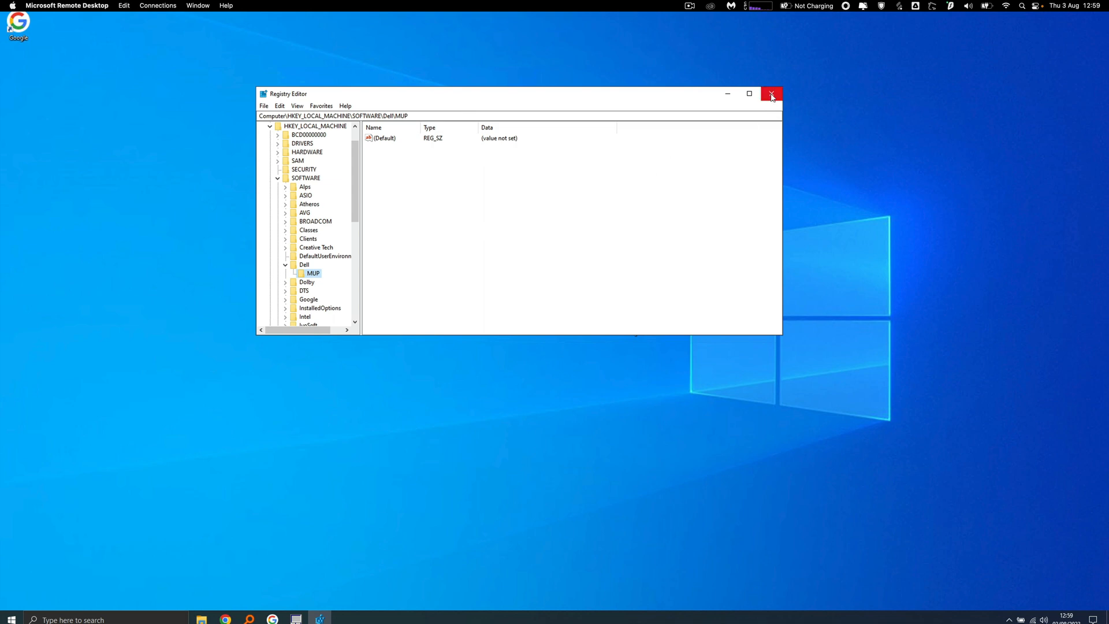
{"action": "left_click", "coordinate": [771, 93]}
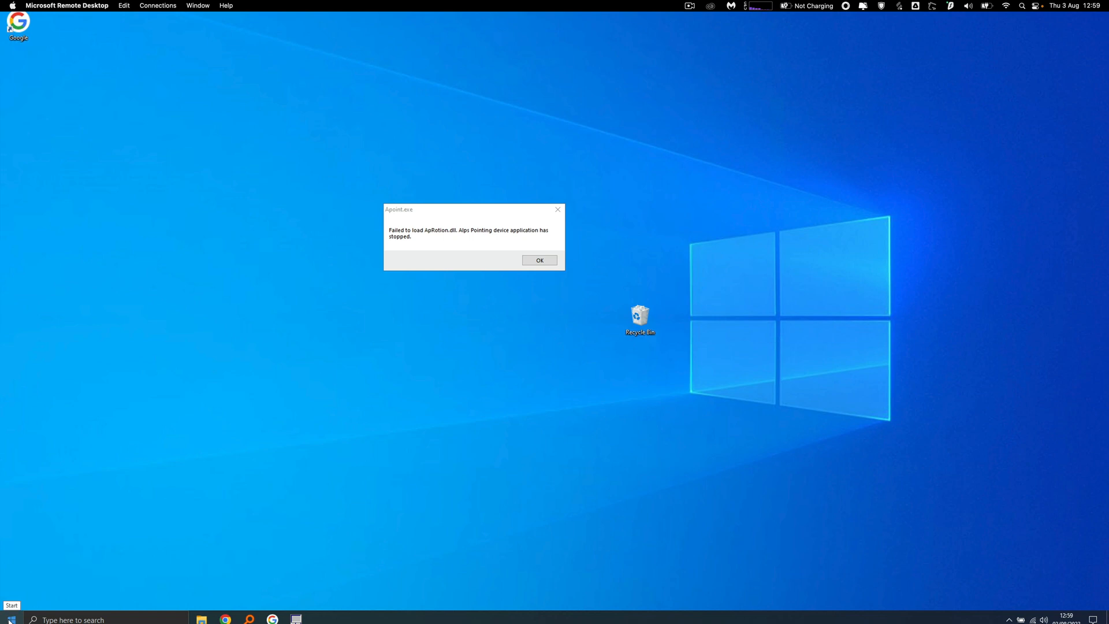
Step: Bring up the Start menu to reach Control Panel
{"action": "left_click", "coordinate": [10, 618]}
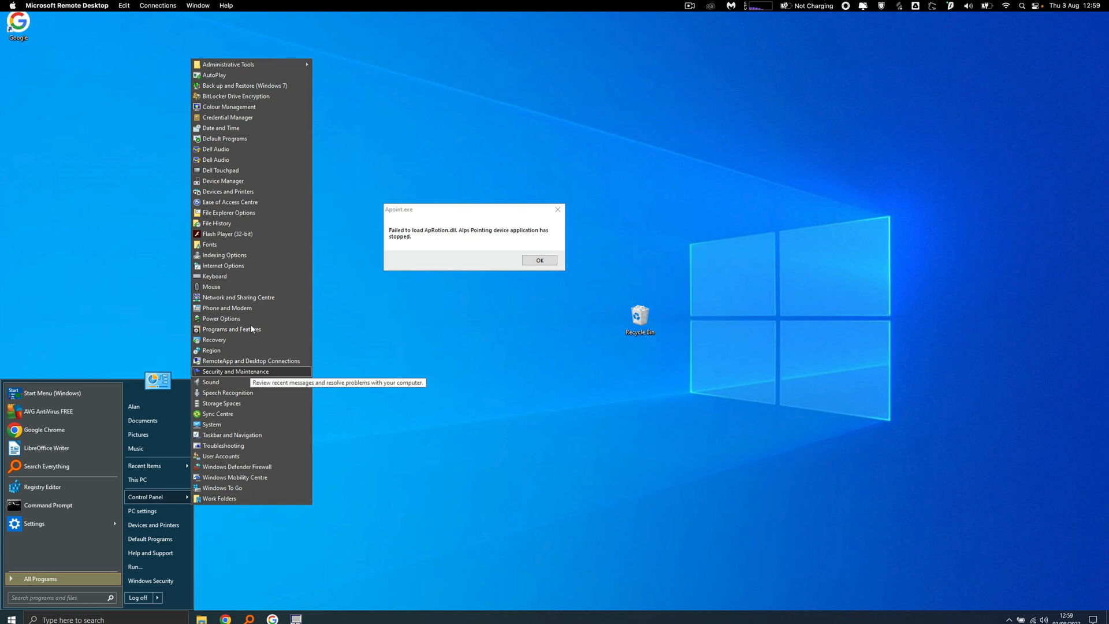
{"action": "mouse_move", "coordinate": [228, 212]}
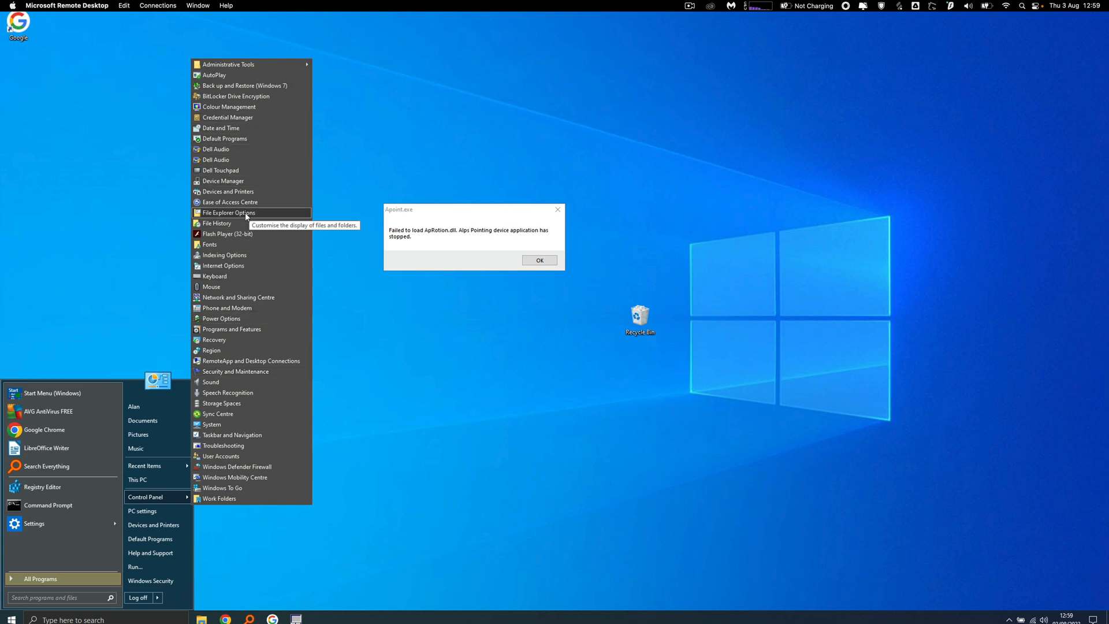
{"action": "mouse_move", "coordinate": [241, 311]}
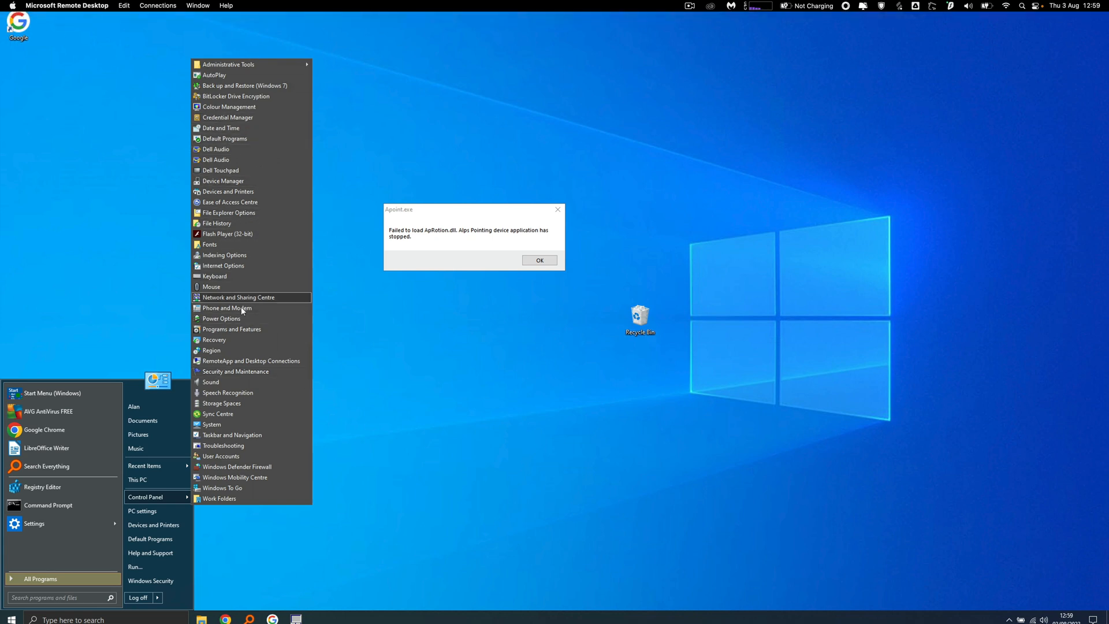
{"action": "mouse_move", "coordinate": [211, 350]}
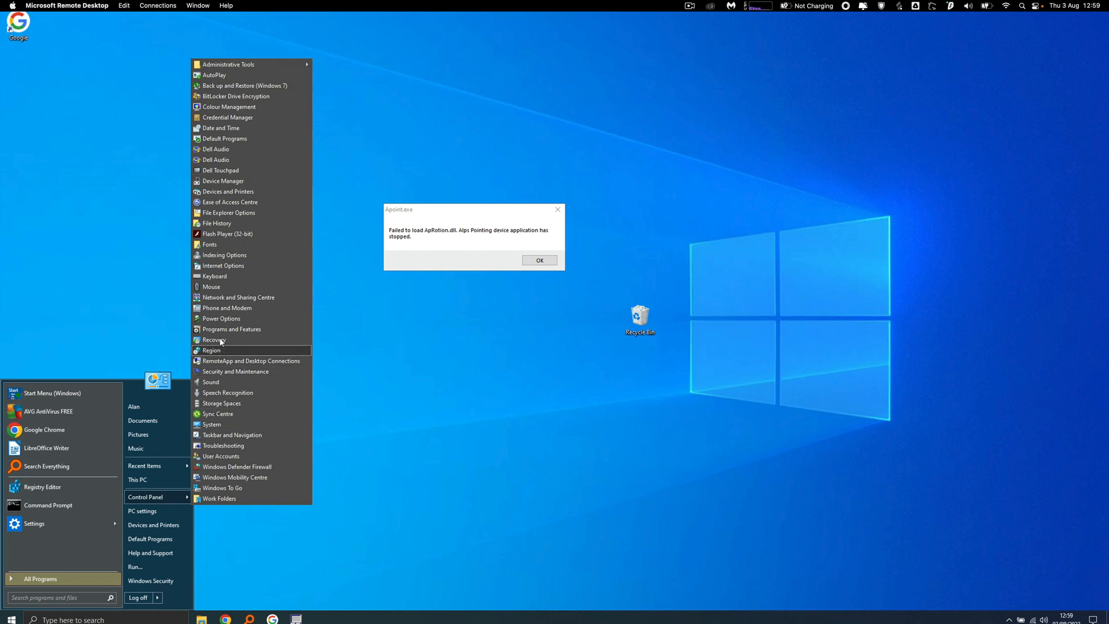
{"action": "mouse_move", "coordinate": [231, 328]}
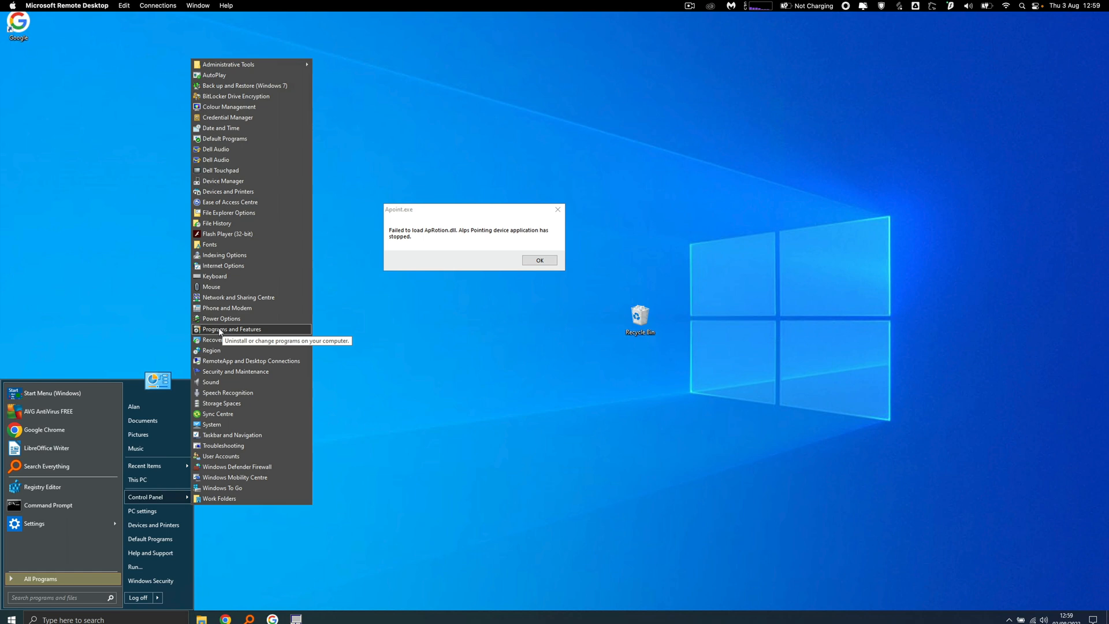
Step: Uninstall the Dell Touchpad driver from Programs and Features and dismiss the completion message
{"action": "left_click", "coordinate": [231, 328]}
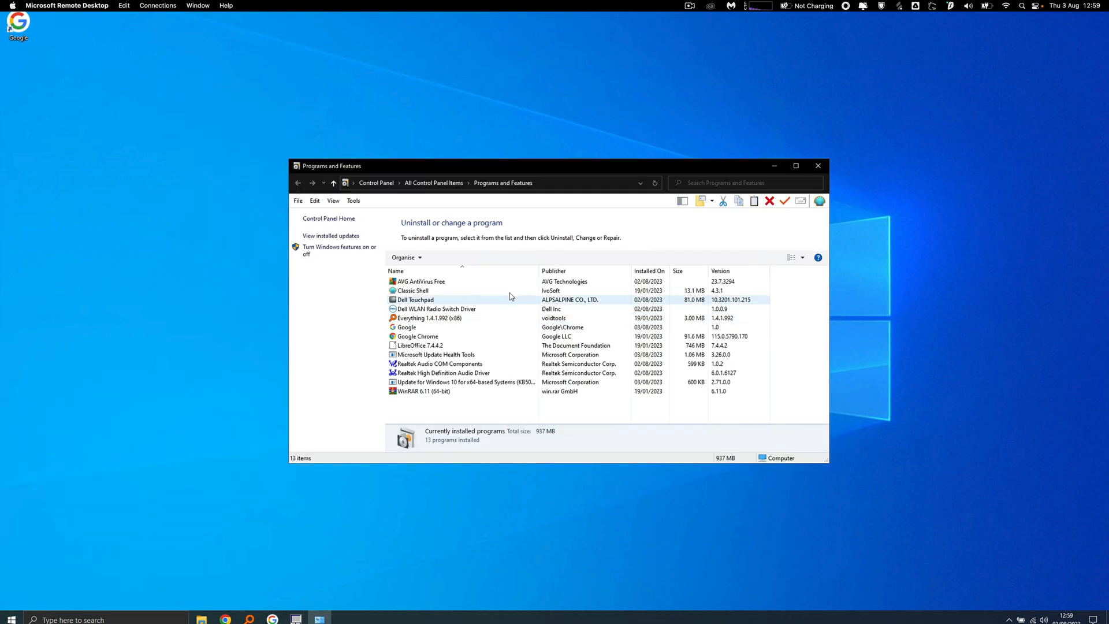
{"action": "mouse_move", "coordinate": [413, 300]}
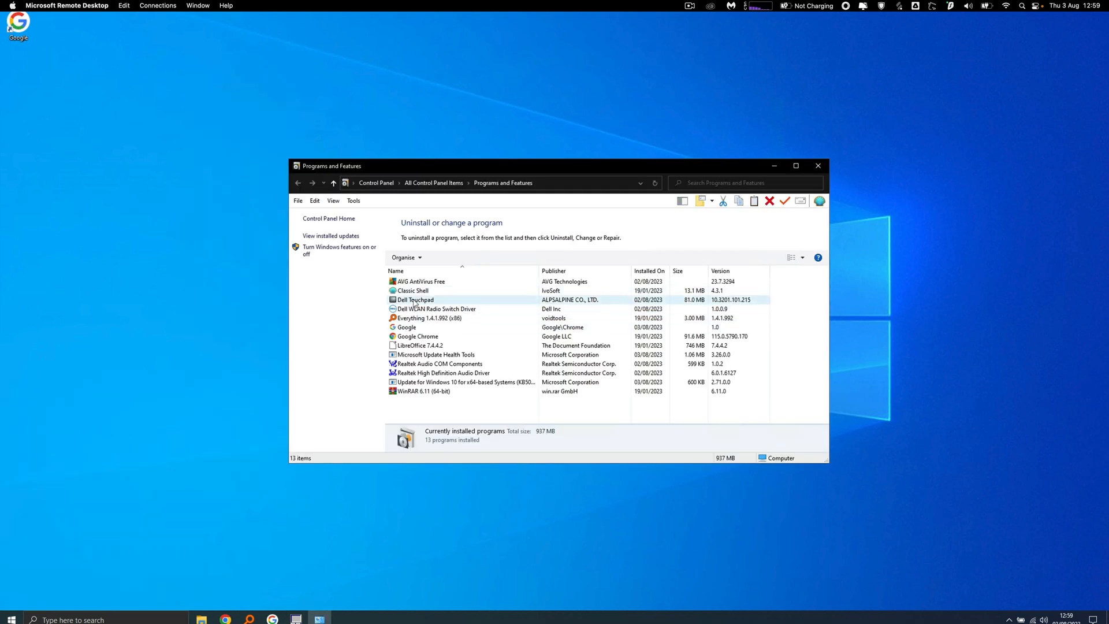
{"action": "left_click", "coordinate": [416, 299]}
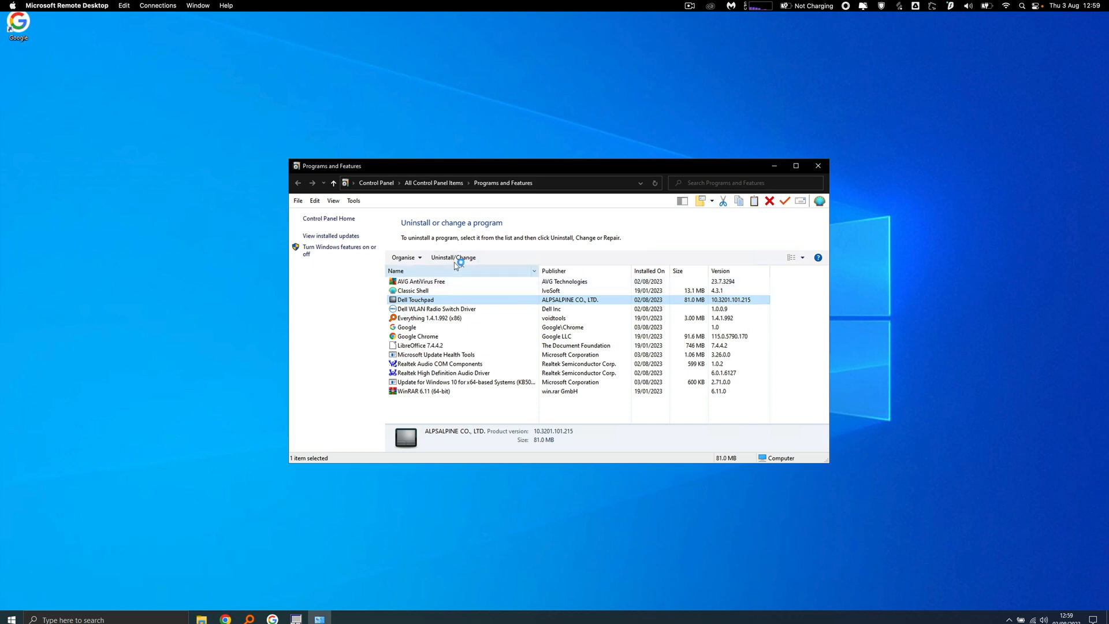
{"action": "left_click", "coordinate": [452, 256]}
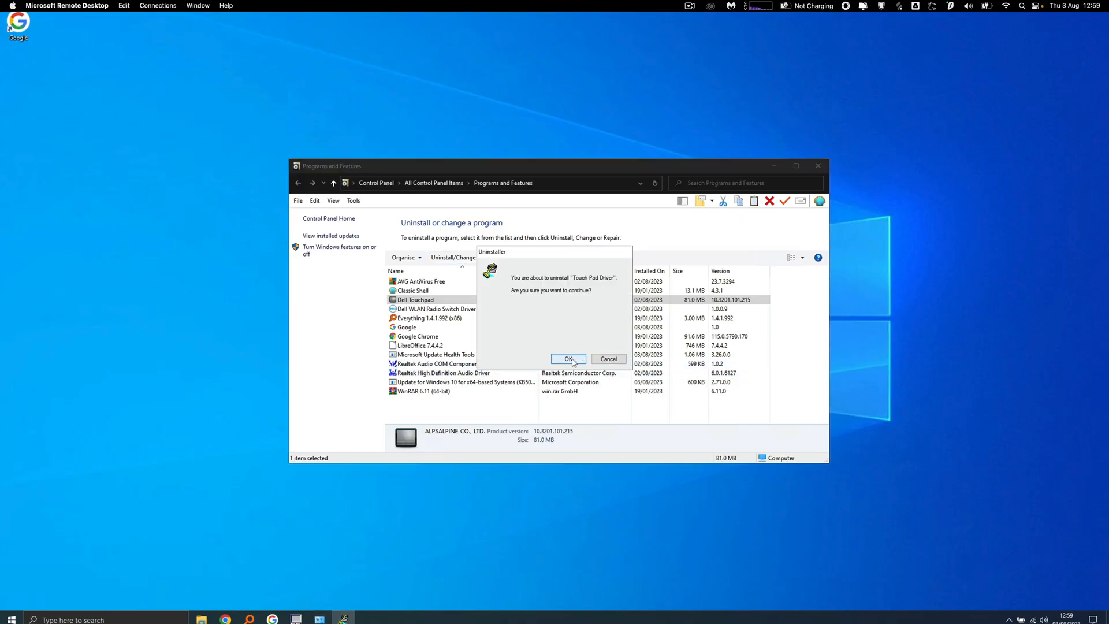
{"action": "left_click", "coordinate": [568, 358]}
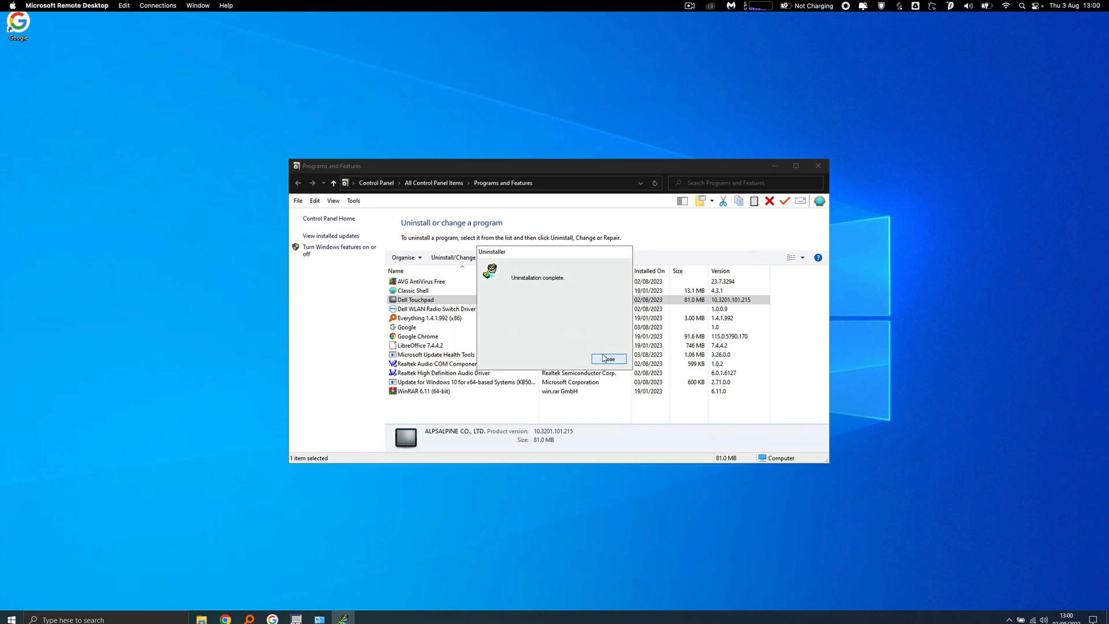
{"action": "left_click", "coordinate": [607, 359]}
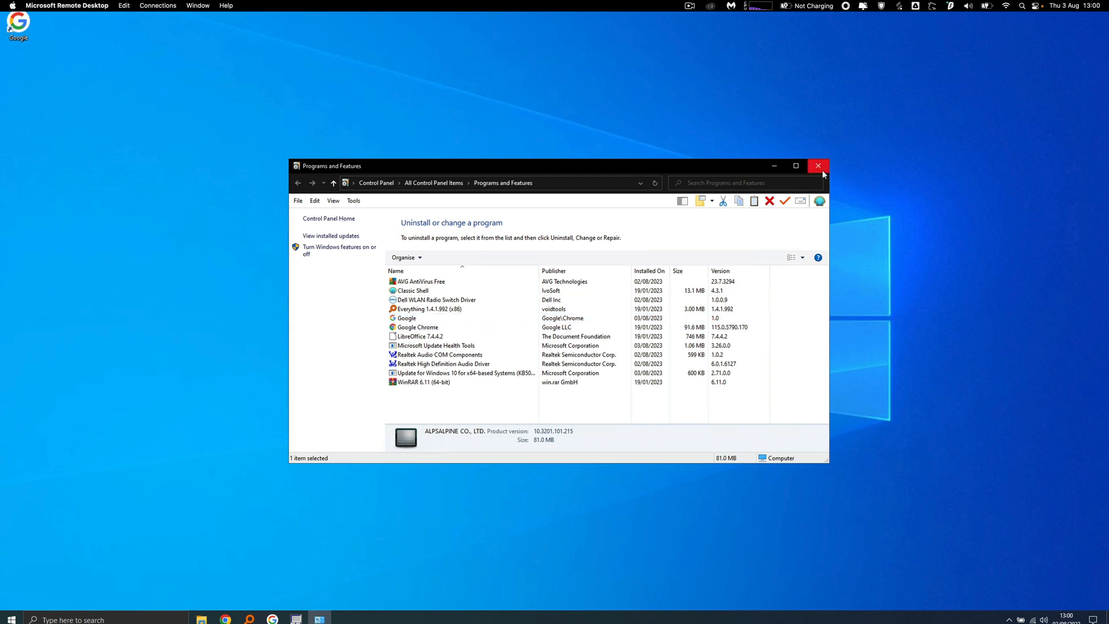